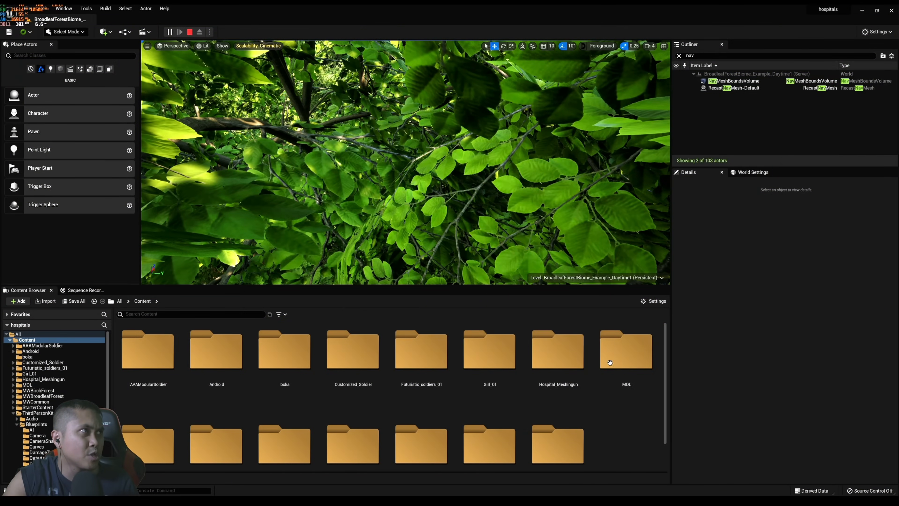
Stop the running play session from the toolbar
left_click(168, 32)
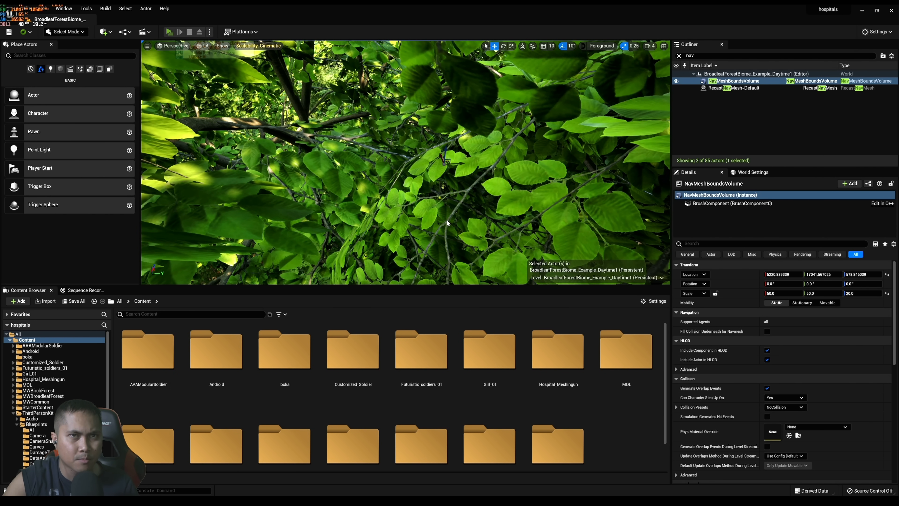
left_click(169, 32)
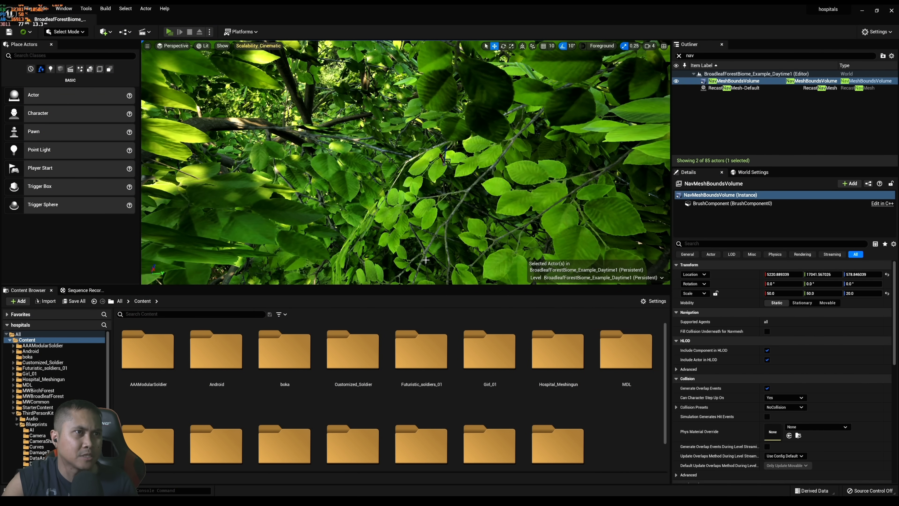
left_click(169, 32)
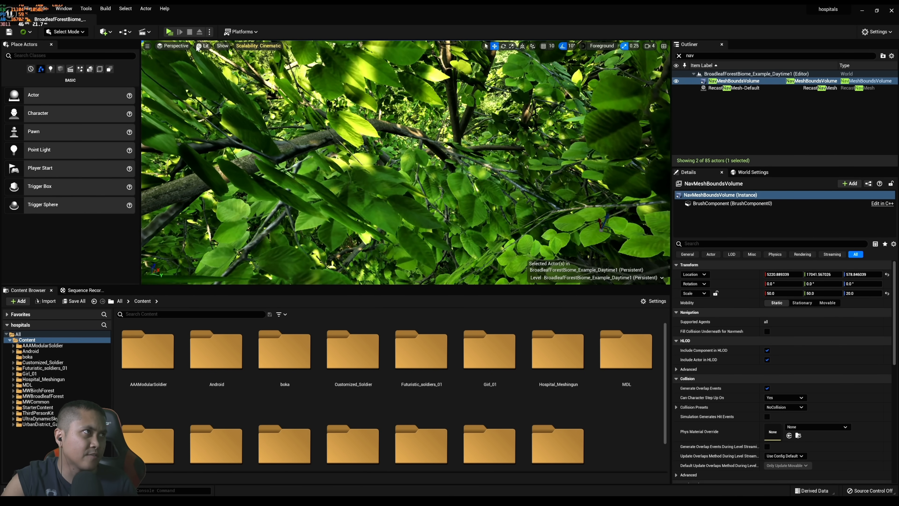
left_click(204, 46)
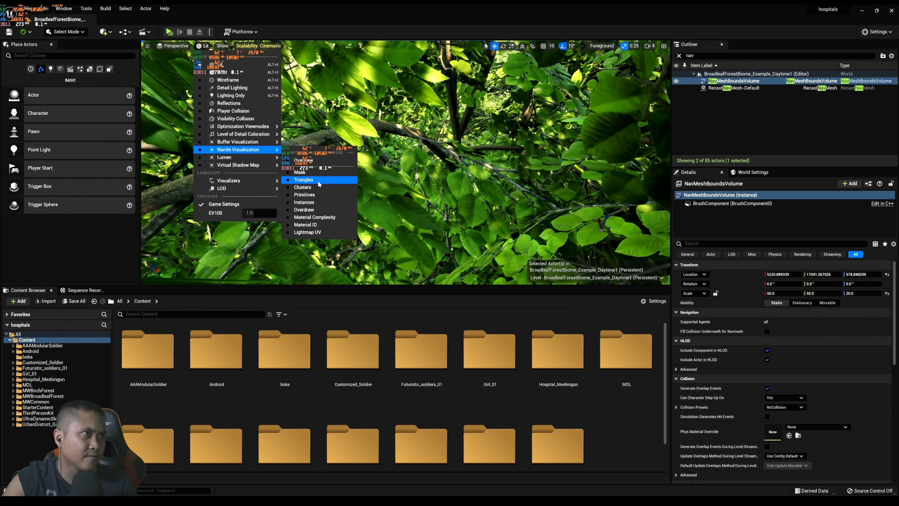
left_click(303, 179)
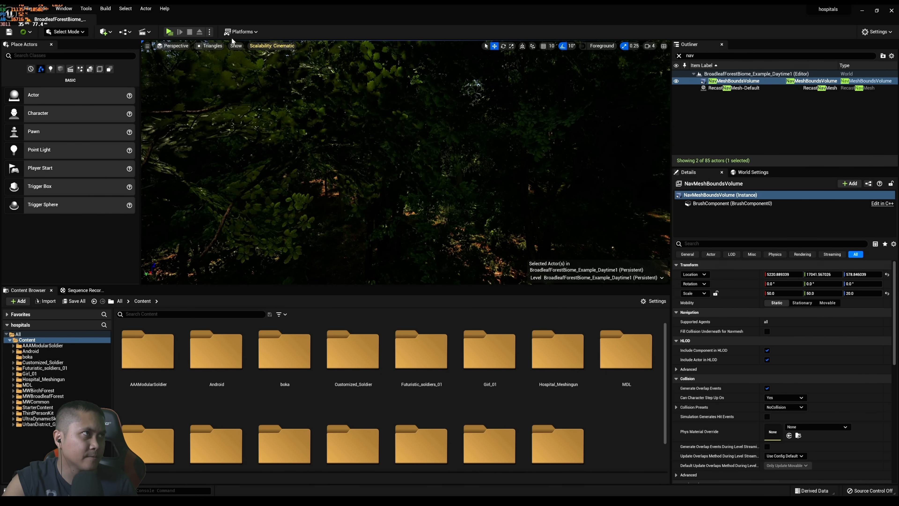
left_click(104, 31)
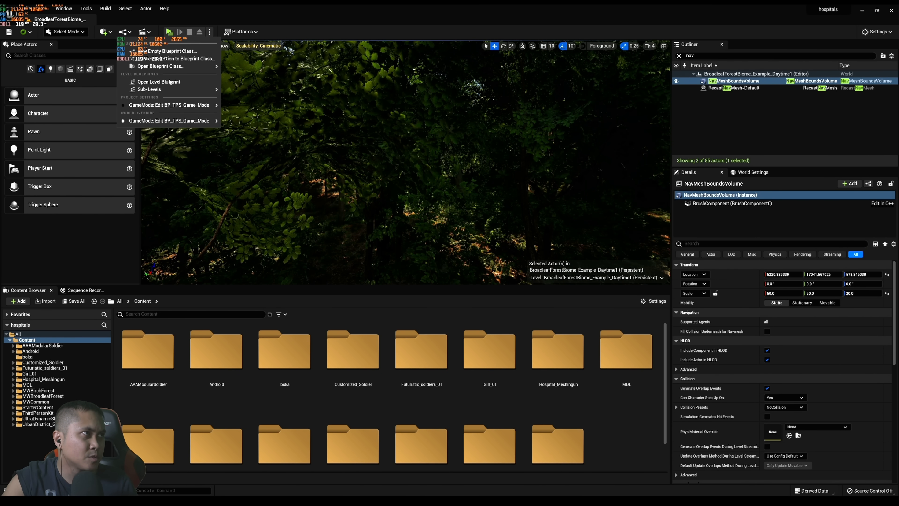
left_click(159, 82)
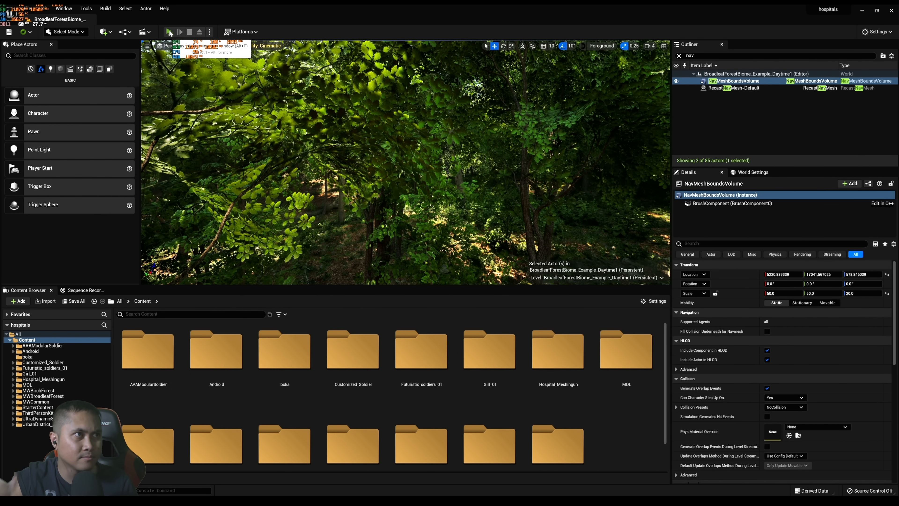
left_click(169, 31)
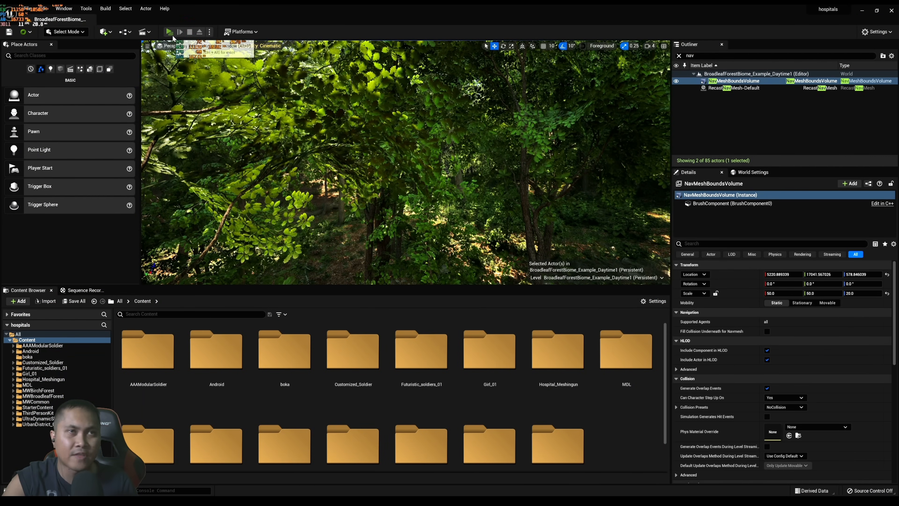
Launch the Third Person Shooter Kit preview and fire the weapon repeatedly into the forest ahead
left_click(169, 31)
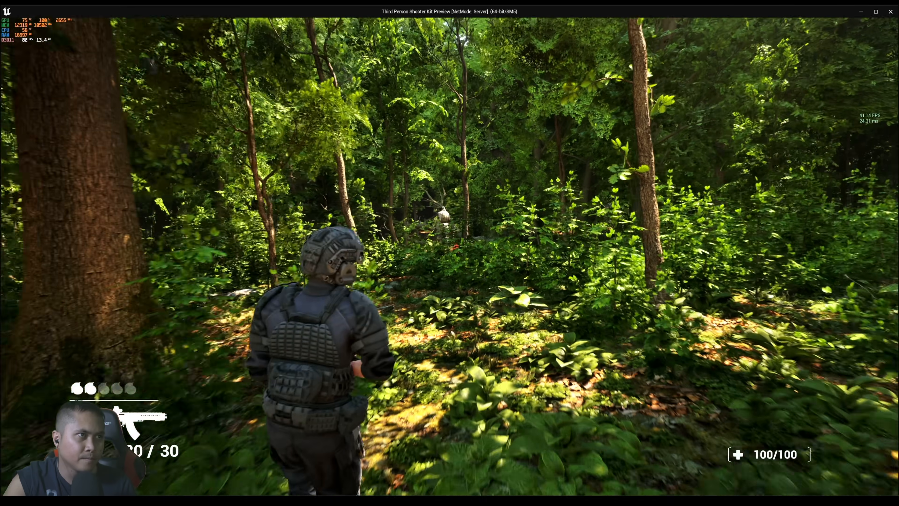
left_click(450, 253)
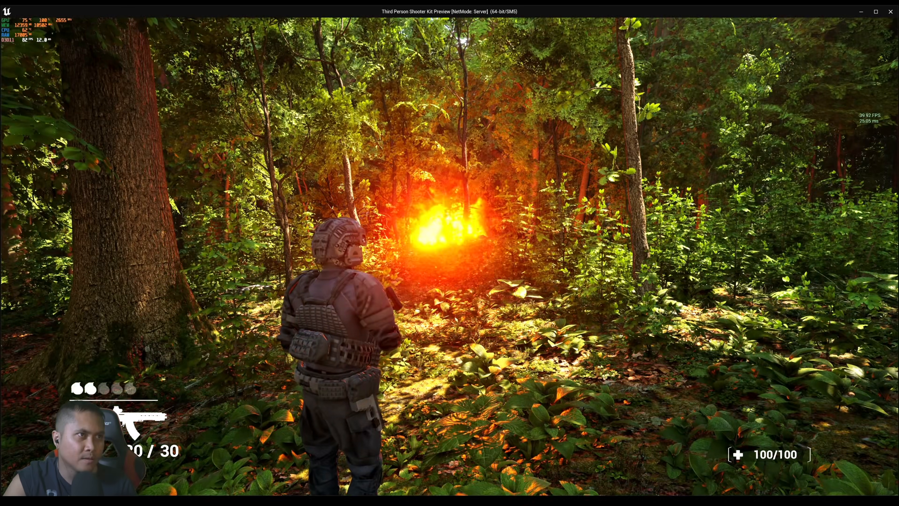
left_click(449, 253)
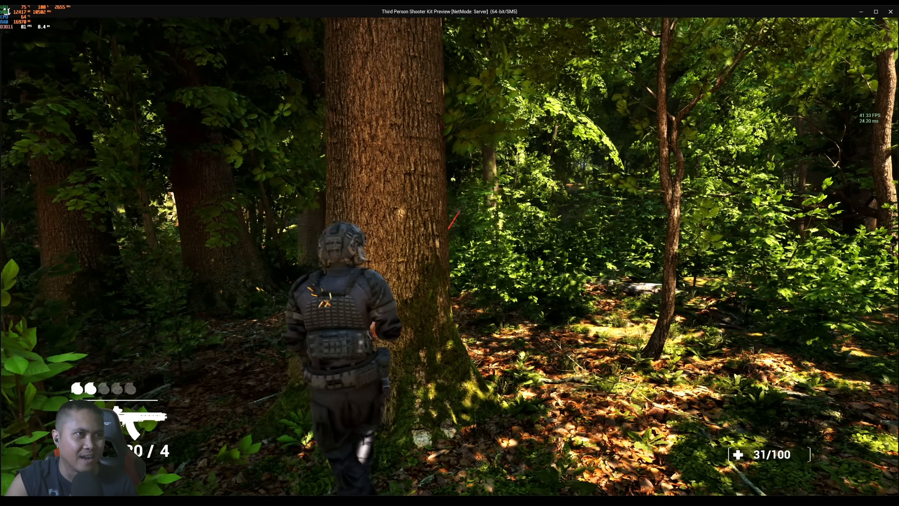
left_click(449, 256)
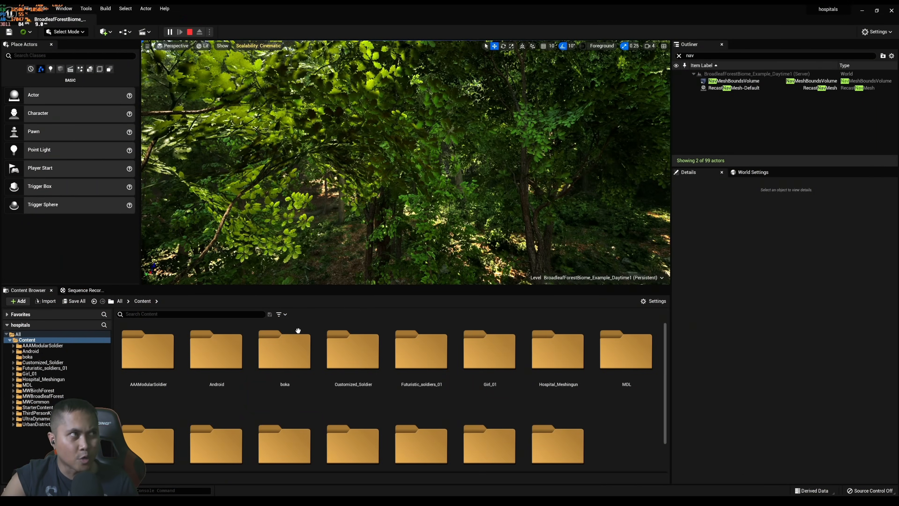
left_click(169, 32)
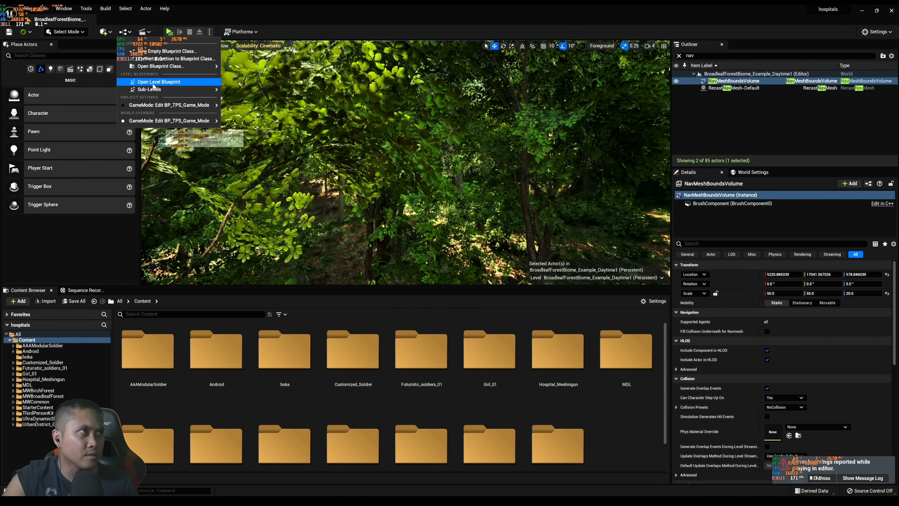
left_click(158, 82)
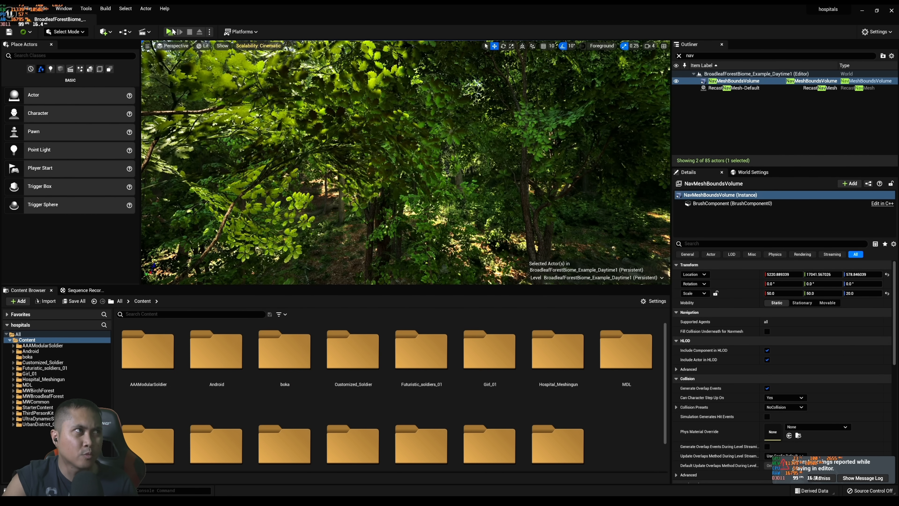
left_click(173, 32)
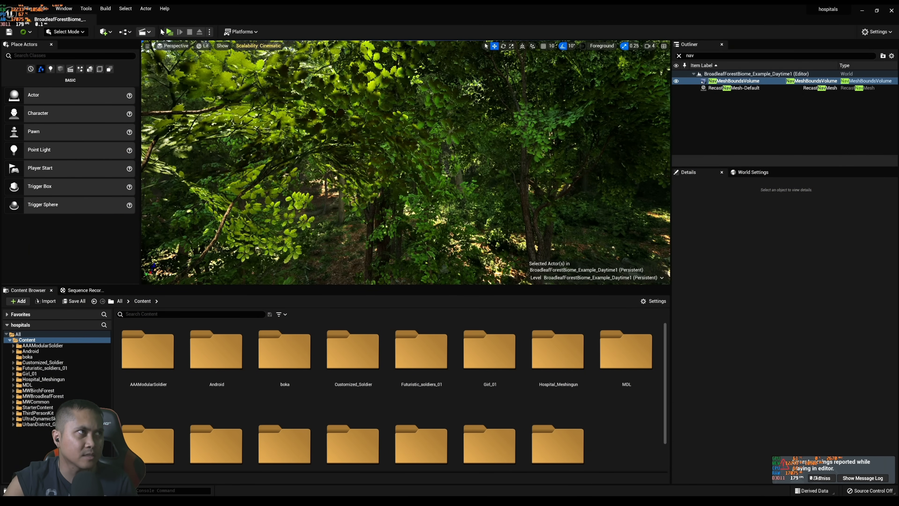
left_click(734, 80)
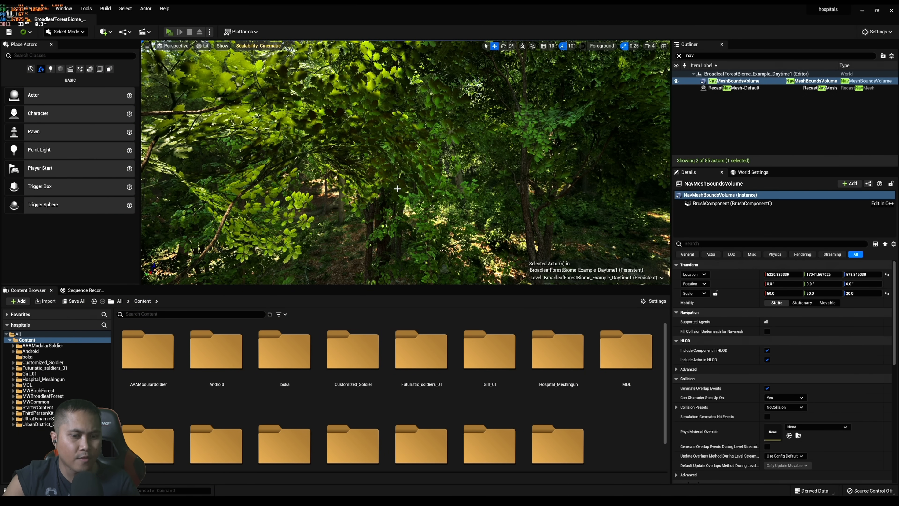
left_click(168, 32)
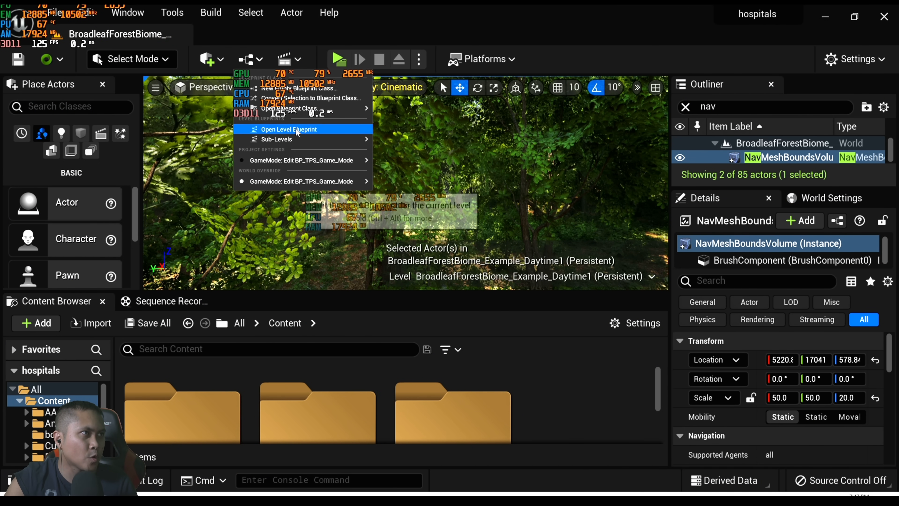
left_click(289, 130)
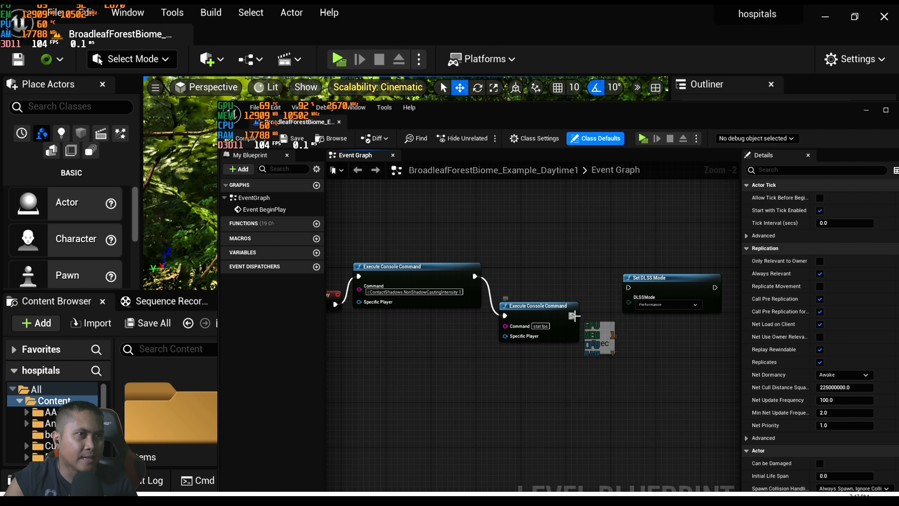
left_click_drag(572, 315, 624, 286)
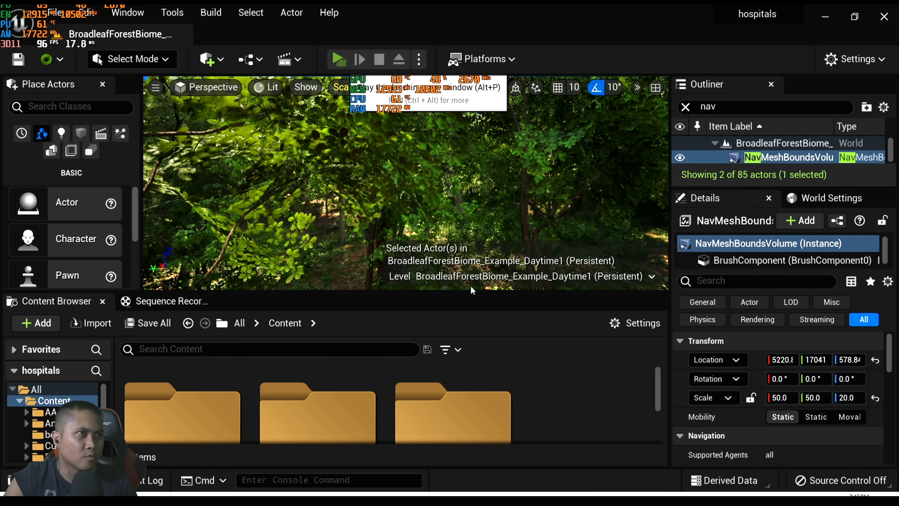
left_click(338, 59)
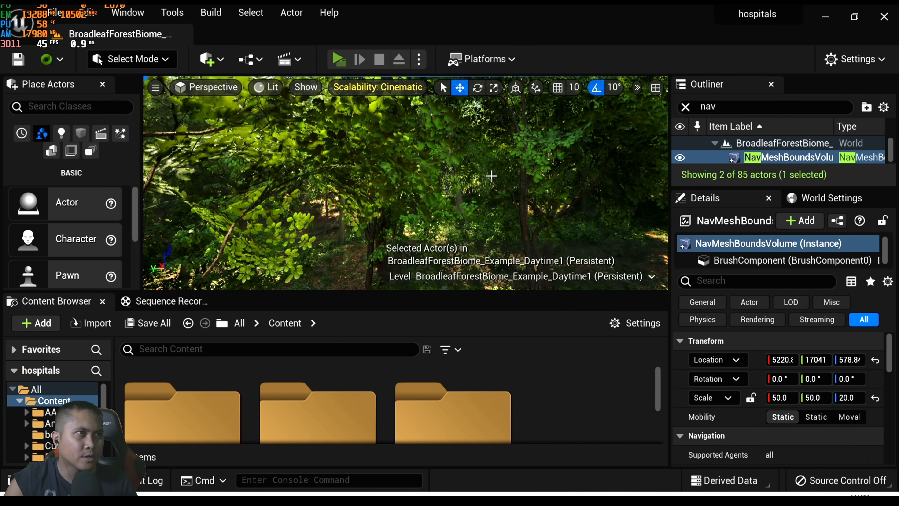
Start a new Third Person Shooter Kit preview and fire the rifle at an enemy
left_click(337, 59)
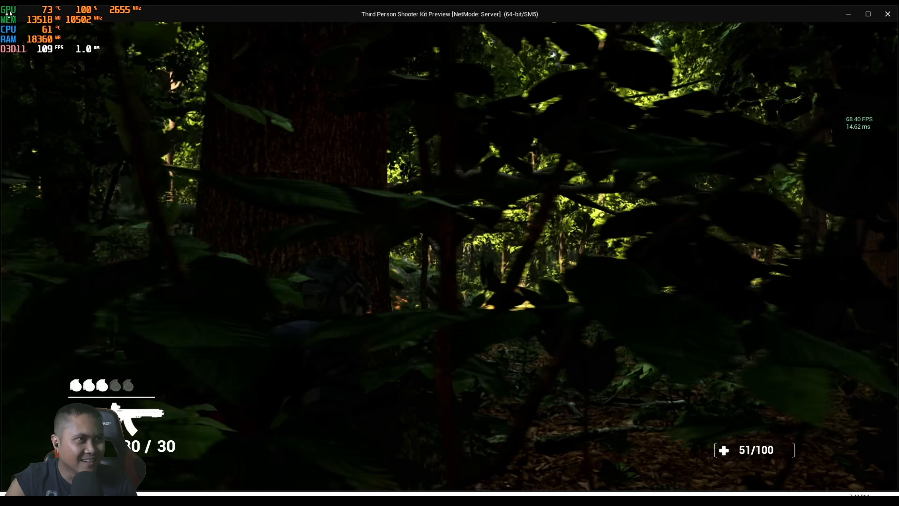
left_click(450, 256)
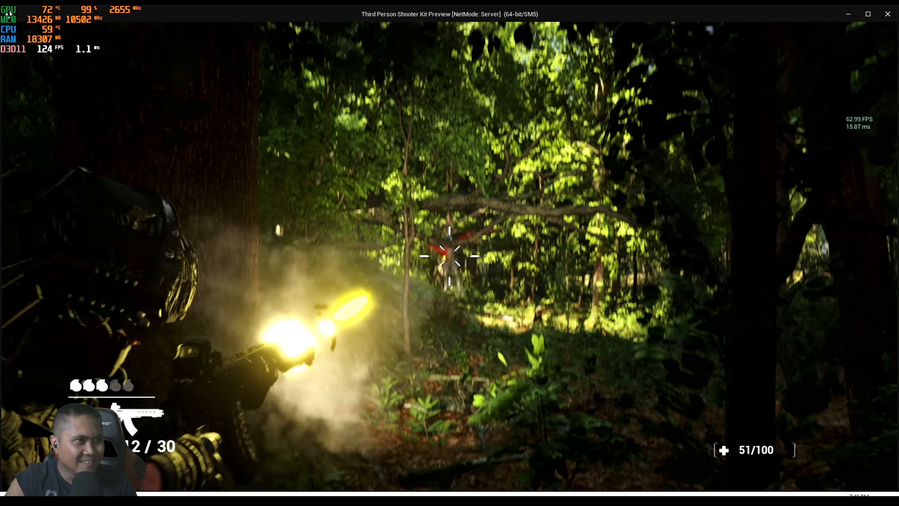